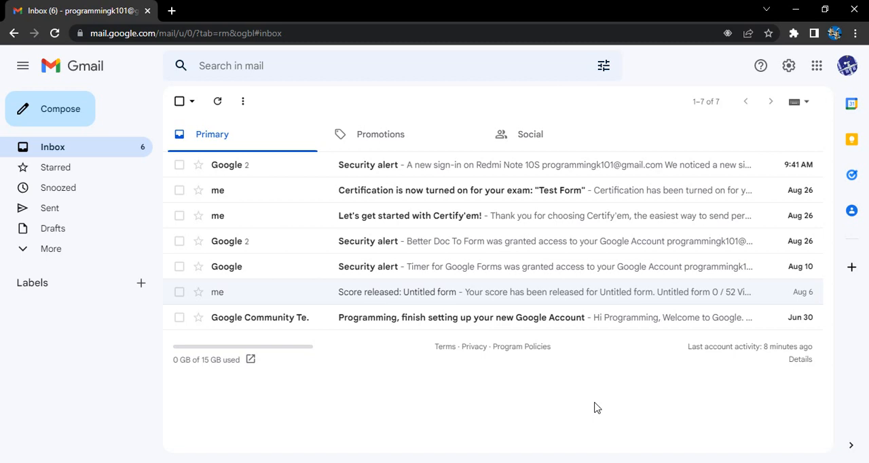
mouse_move(611, 388)
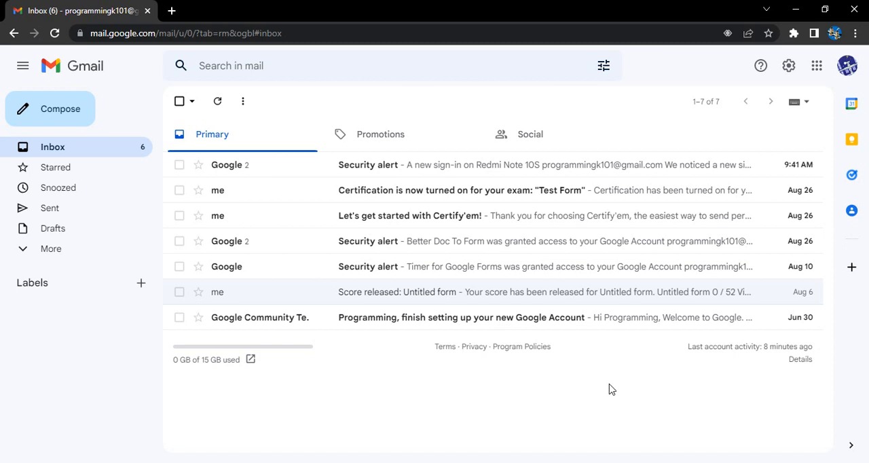
mouse_move(649, 325)
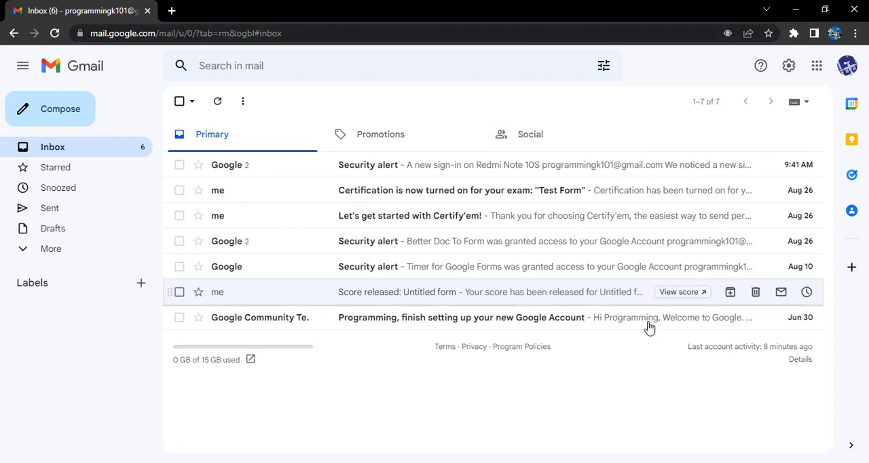
mouse_move(631, 386)
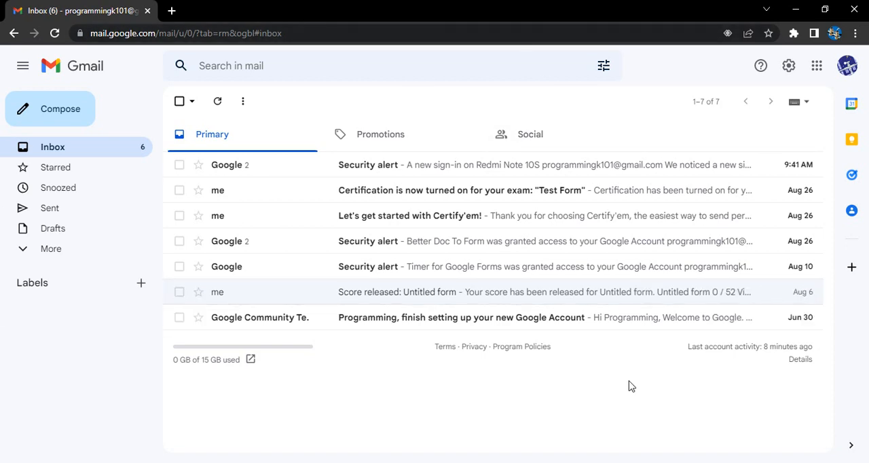
Step: From the Gmail profile avatar menu, go to 'Manage your Google Account'
left_click(848, 65)
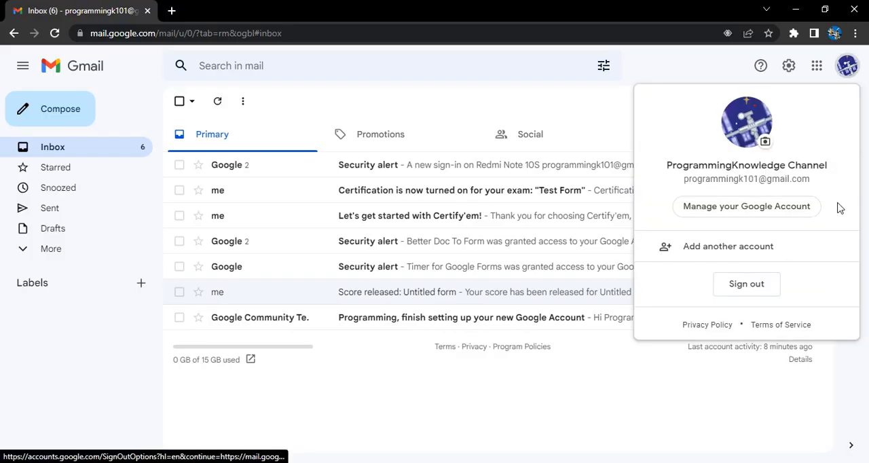
left_click(746, 207)
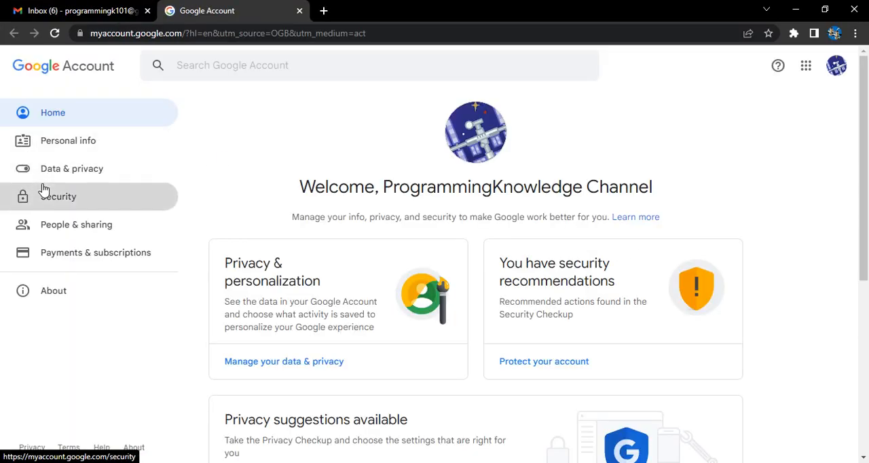
Step: Go to the Security section and bring the 'Your devices' card into view
left_click(57, 196)
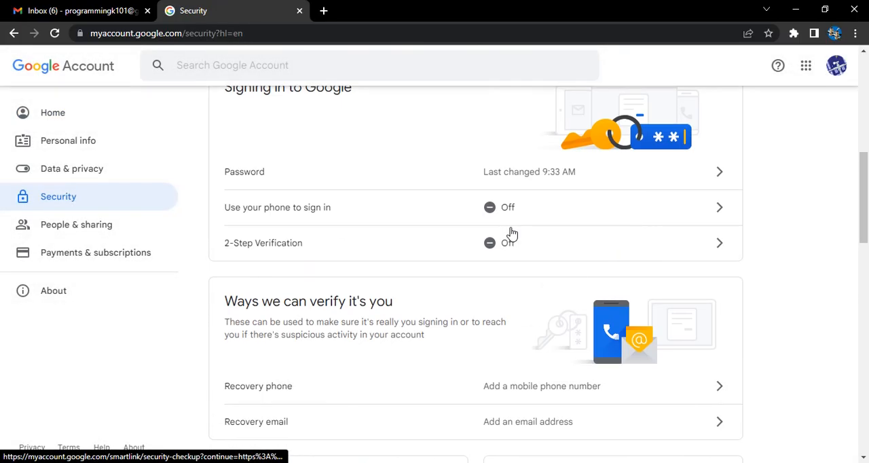
scroll("down", 3)
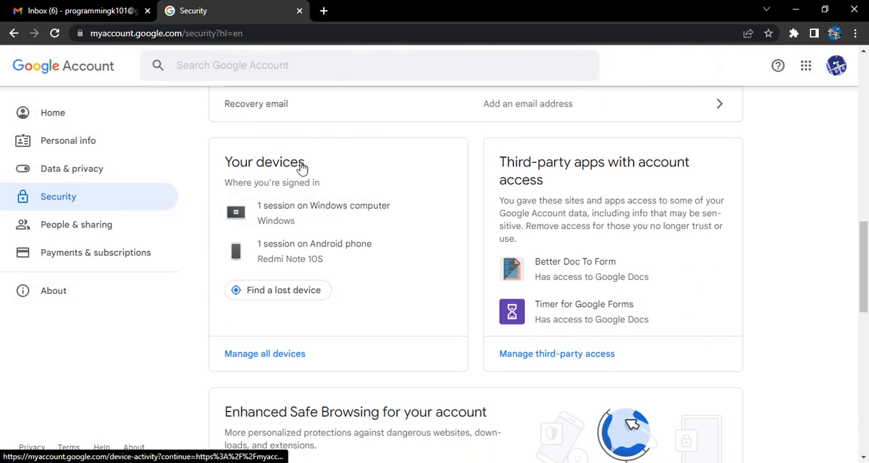
mouse_move(310, 258)
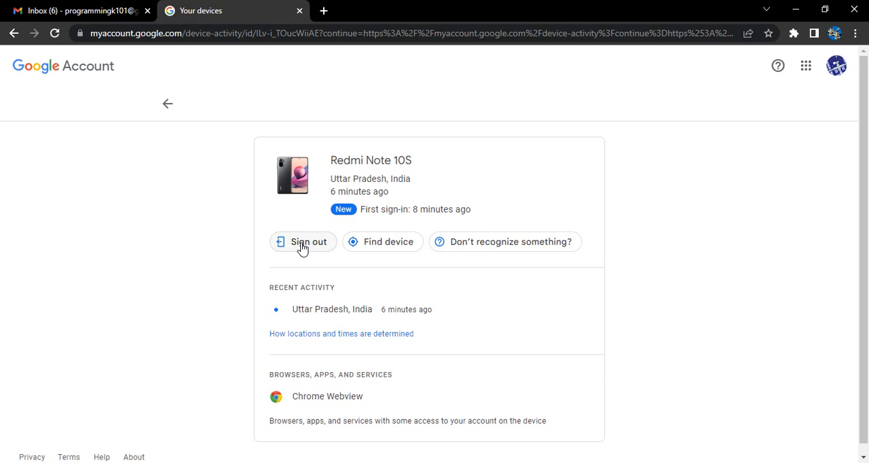
mouse_move(389, 283)
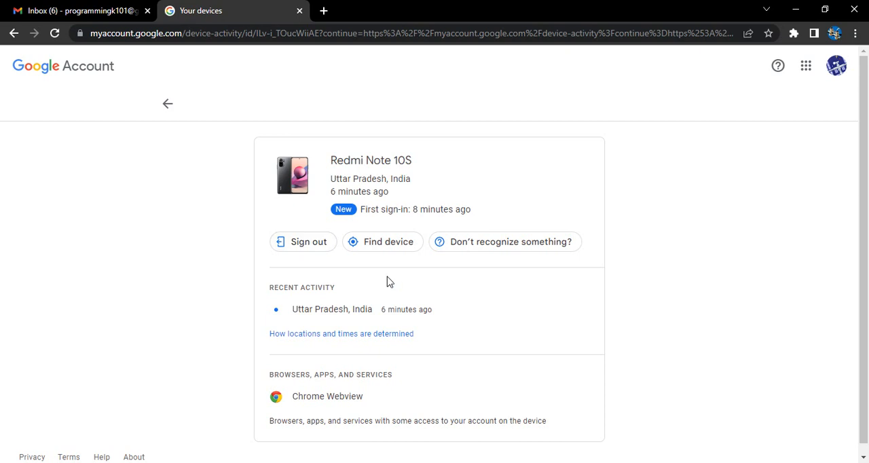
mouse_move(304, 241)
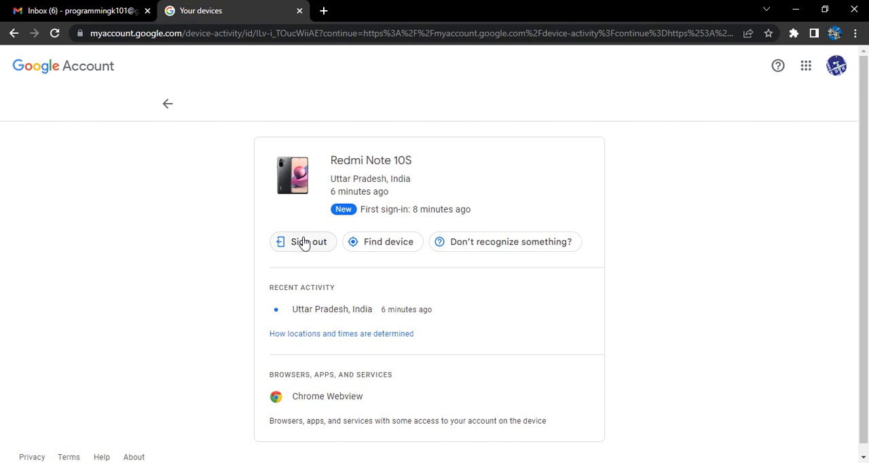